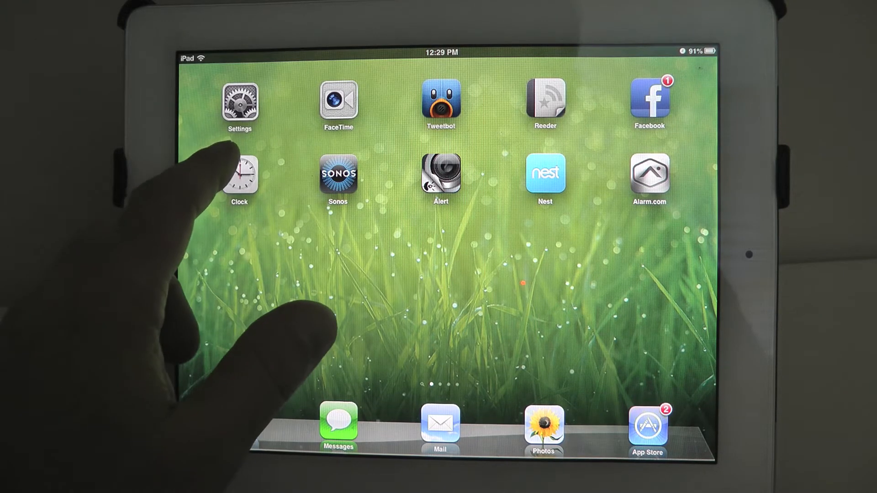
Launch Clock from the home screen to show the five world city clocks.
left_click(240, 176)
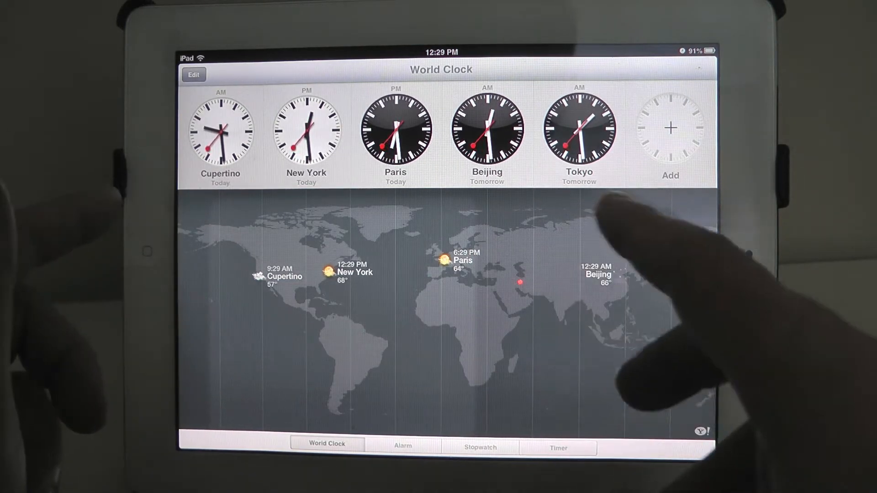
Switch to Alarm and bring up the Add Alarm form.
left_click(670, 127)
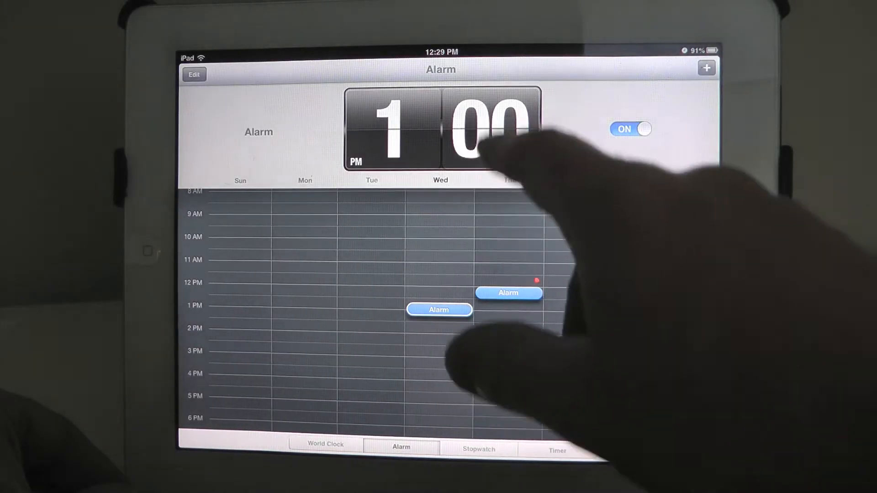
left_click(706, 68)
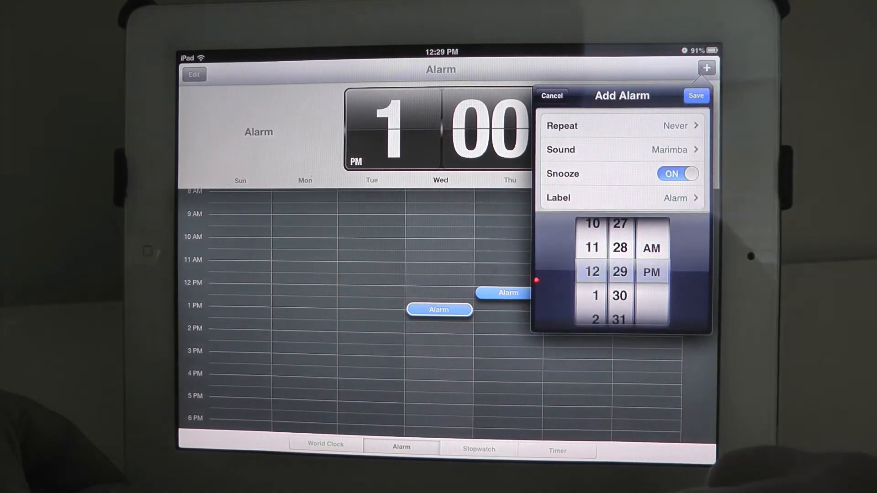
Save a 12:29 PM alarm with the Marimba sound, then show Stopwatch.
left_click(621, 149)
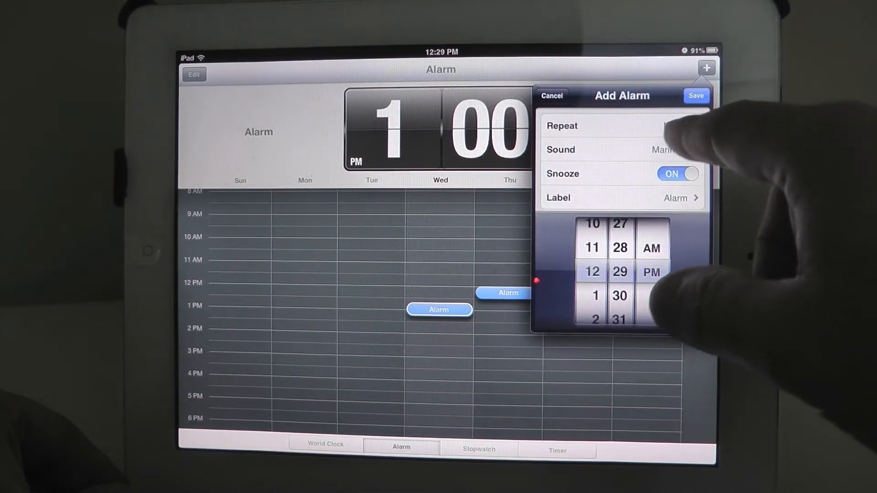
left_click(615, 149)
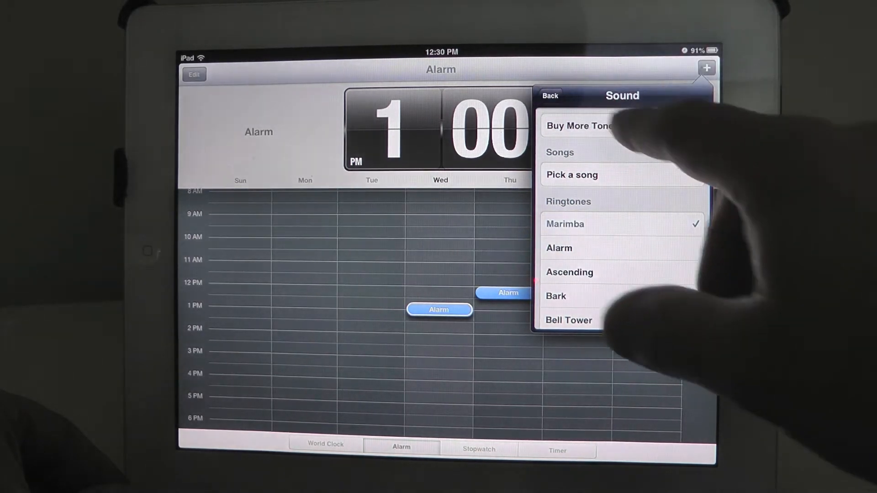
left_click(548, 95)
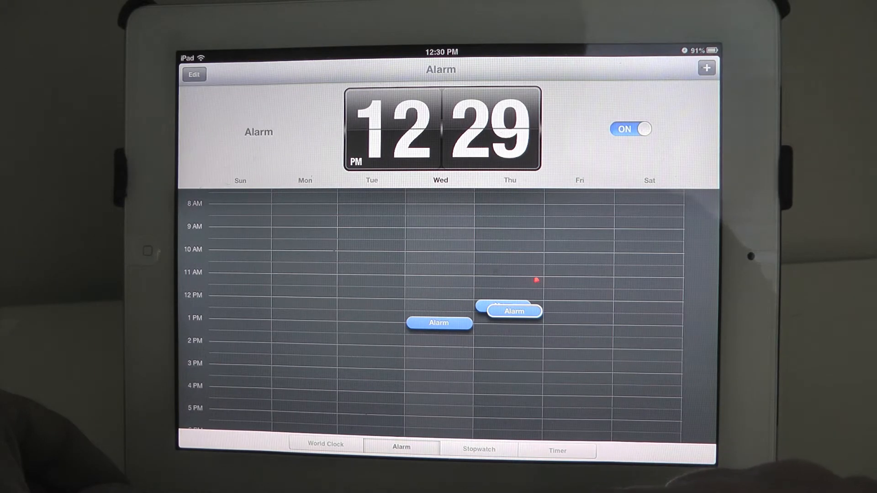
left_click(478, 449)
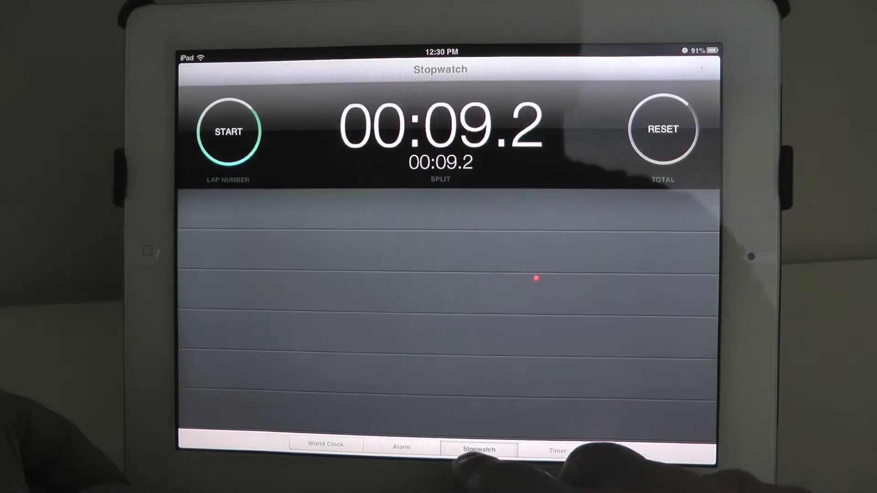
Reset the stopwatch to 00:00.0 and start timing again.
left_click(662, 129)
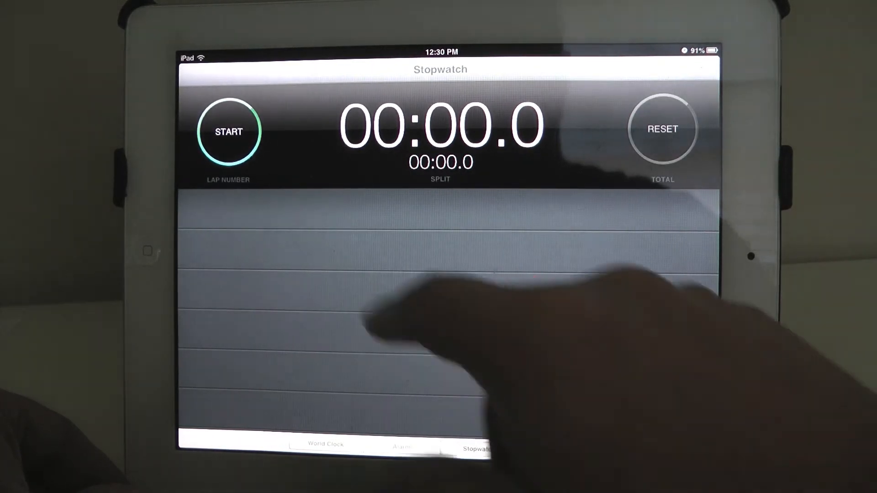
left_click(227, 131)
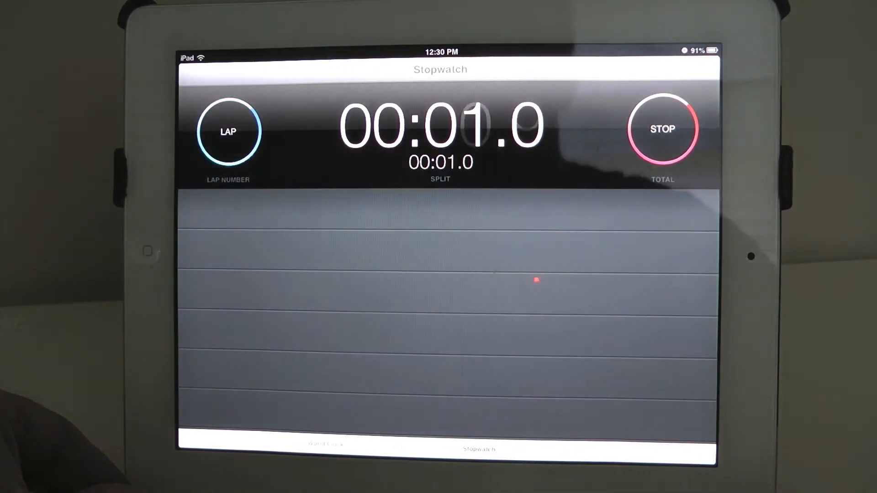
left_click(662, 129)
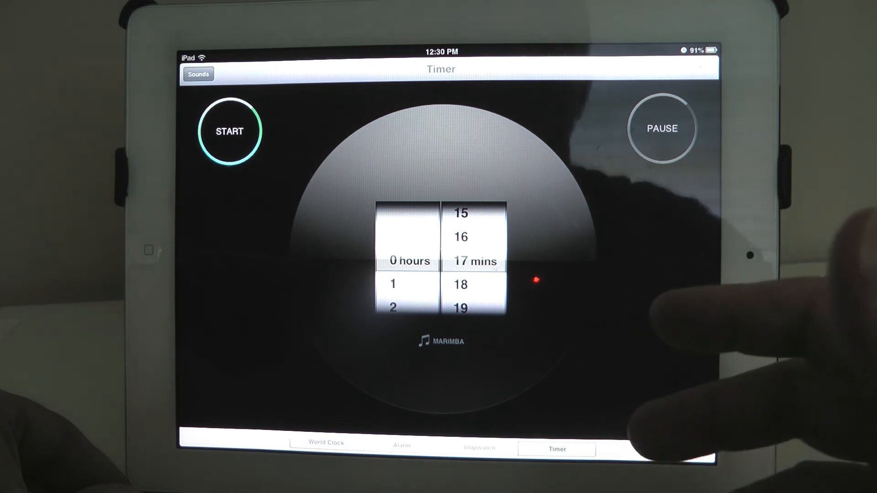
Start a 0 hours 17 minutes timer counting down from 16:59.
left_click(228, 132)
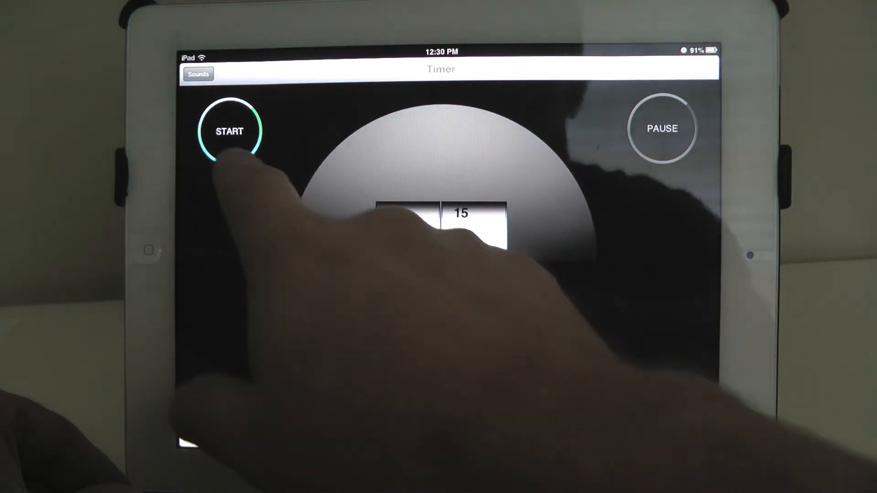
left_click(228, 131)
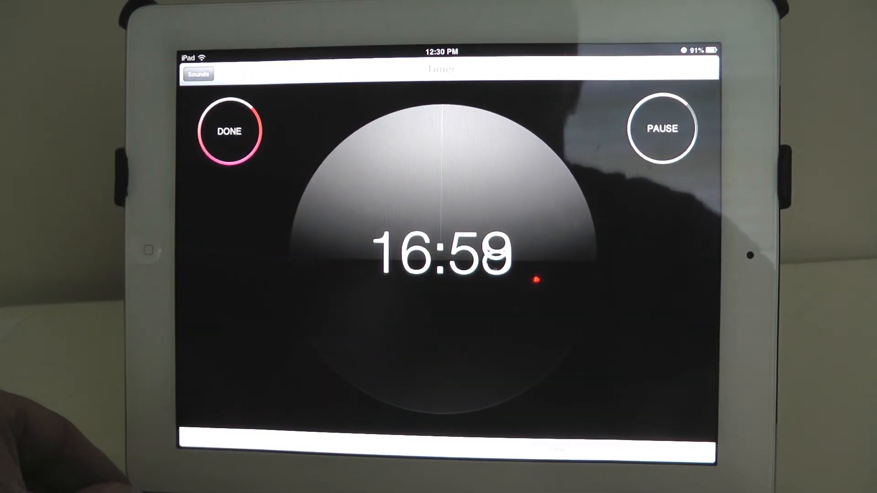